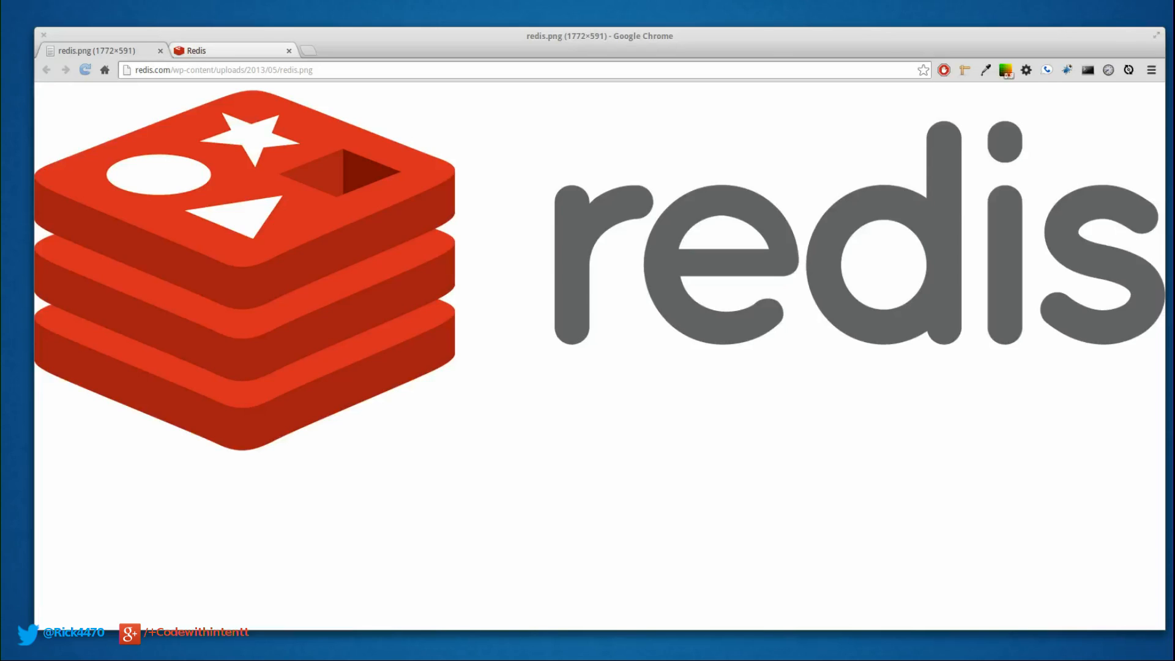
Switch to the redis.io homepage tab introducing Redis as an open source key-value store
click(226, 50)
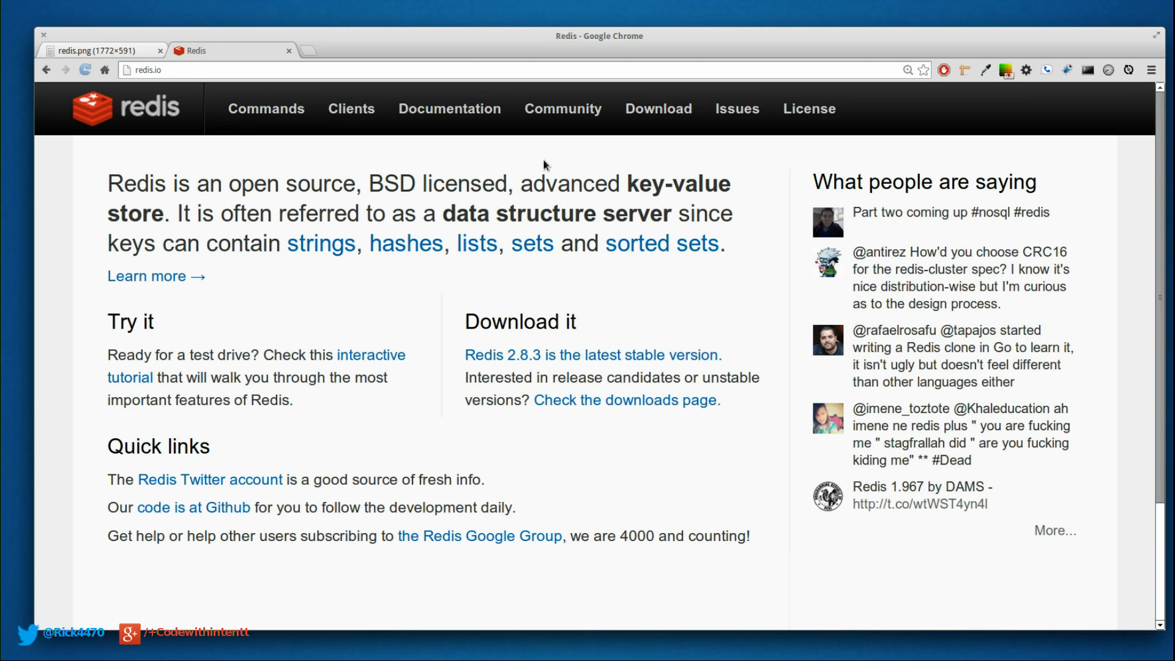
mouse_move(325, 268)
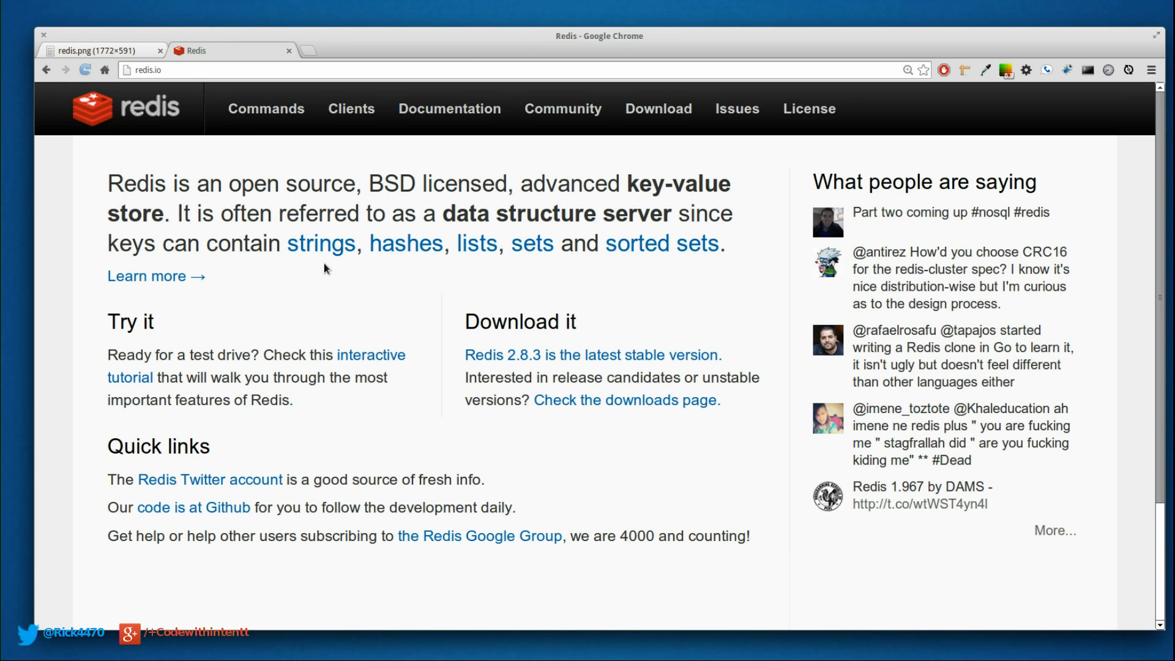